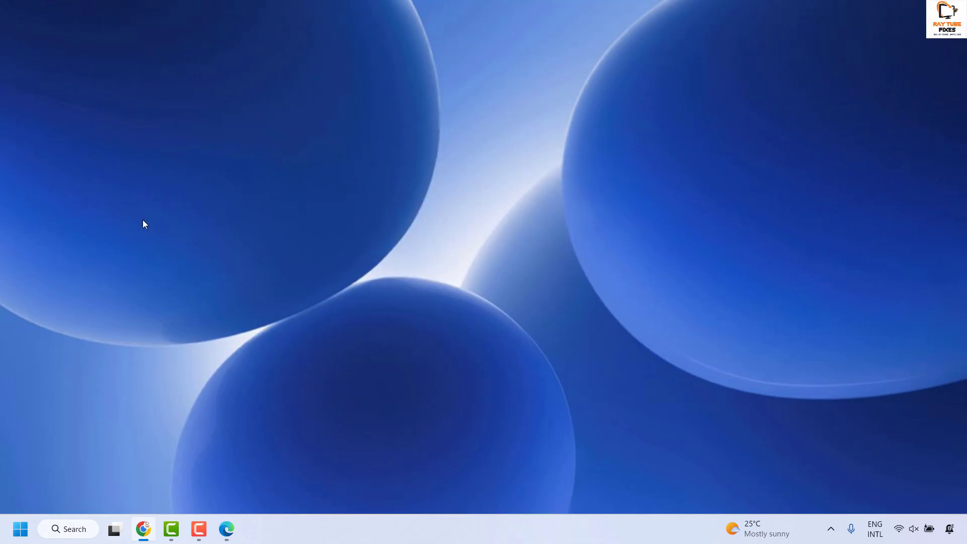
{"action": "mouse_move", "coordinate": [317, 487]}
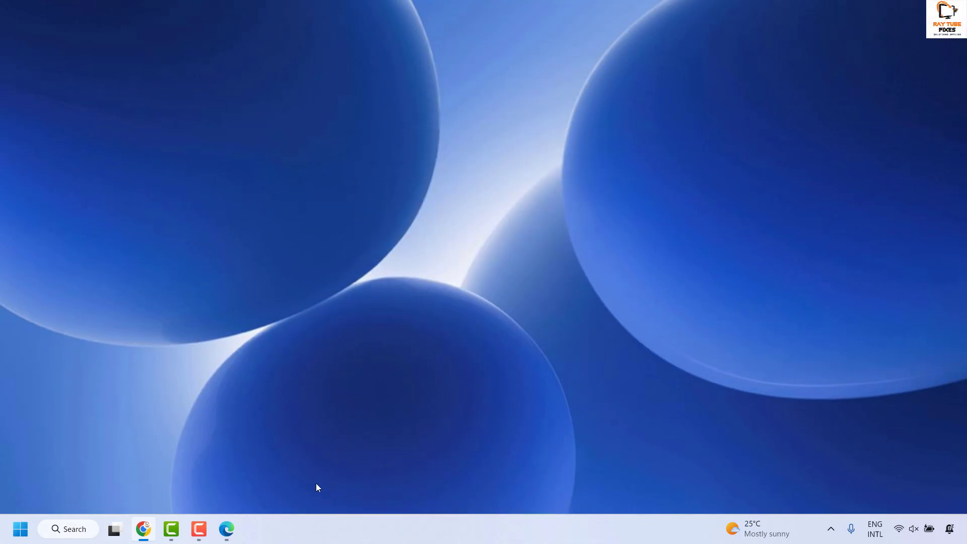
Launch Microsoft Edge from the taskbar, landing on the Microsoft 365 free apps page
{"action": "left_click", "coordinate": [226, 529]}
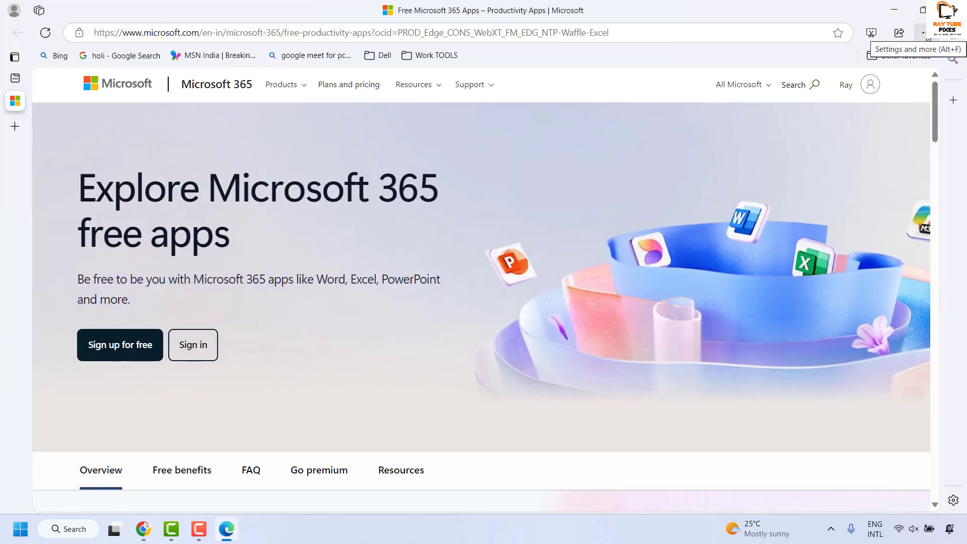
Go to Edge Settings and show the System and performance section
{"action": "left_click", "coordinate": [924, 33]}
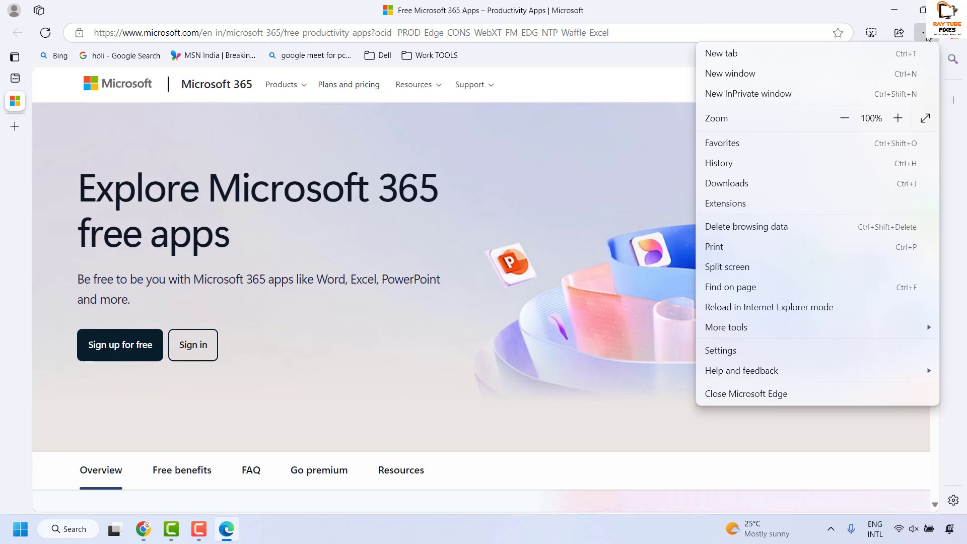
{"action": "left_click", "coordinate": [720, 350]}
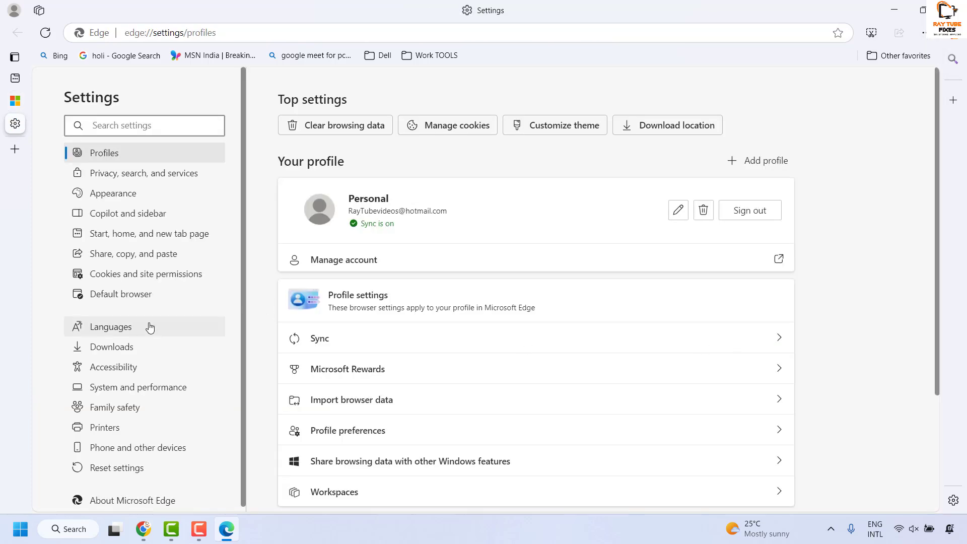
{"action": "mouse_move", "coordinate": [54, 300]}
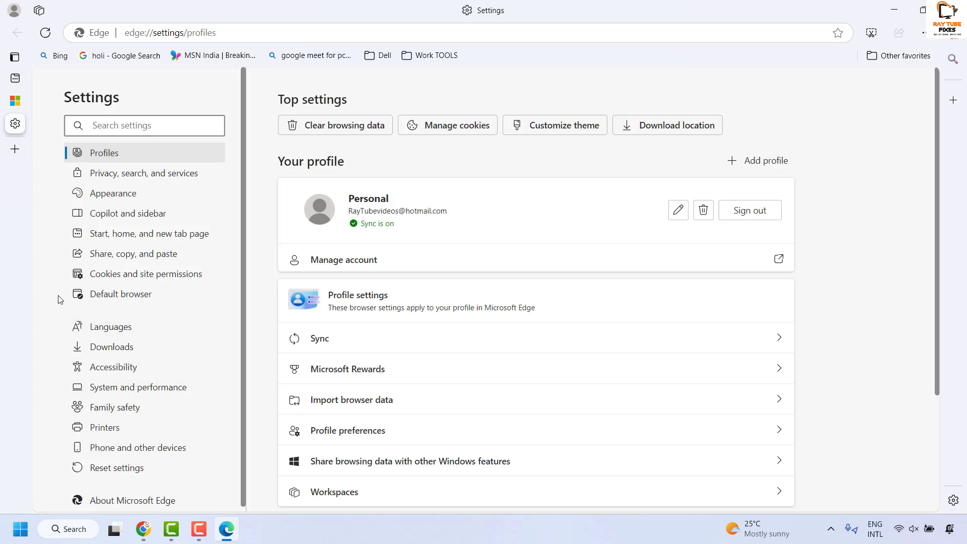
{"action": "mouse_move", "coordinate": [157, 395]}
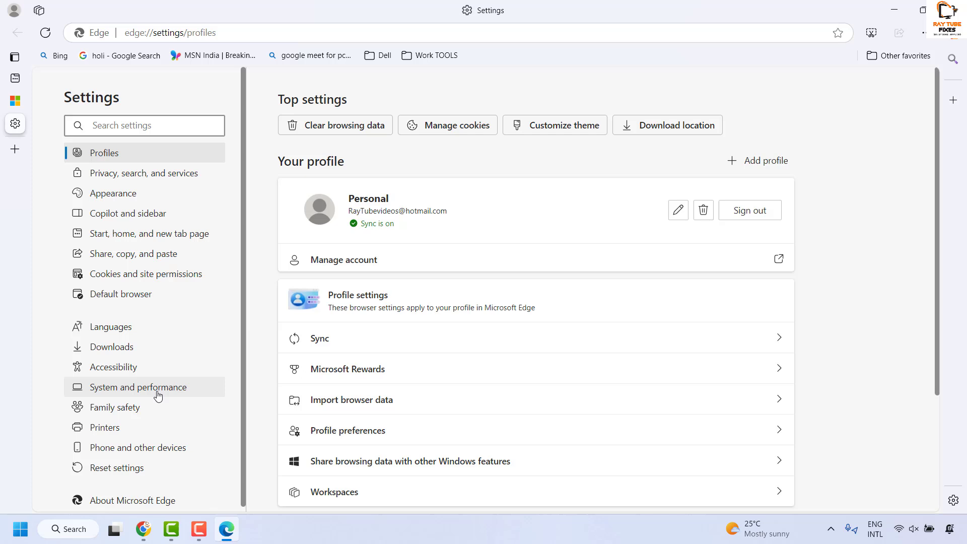
{"action": "left_click", "coordinate": [138, 387]}
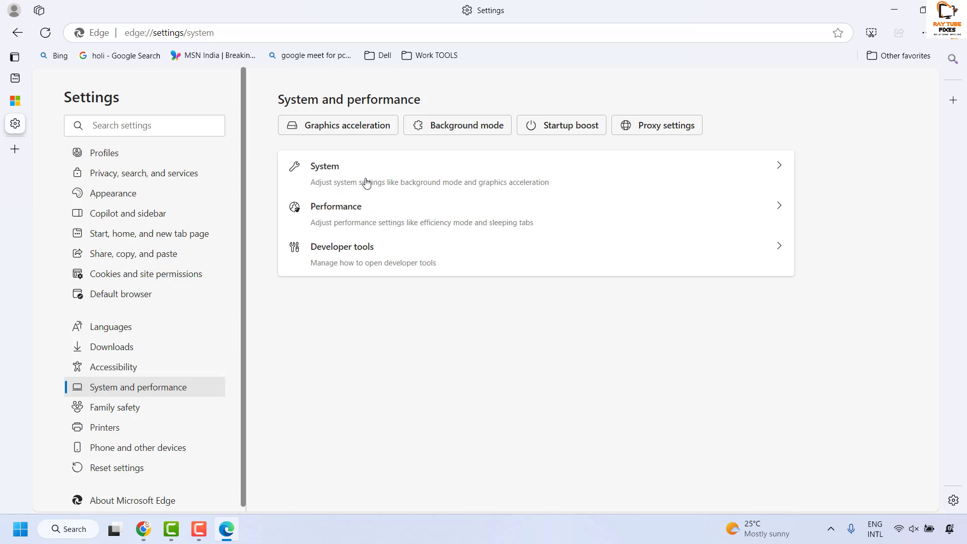
On the System subpage, switch Startup boost off, leaving background extensions and apps off
{"action": "left_click", "coordinate": [323, 166]}
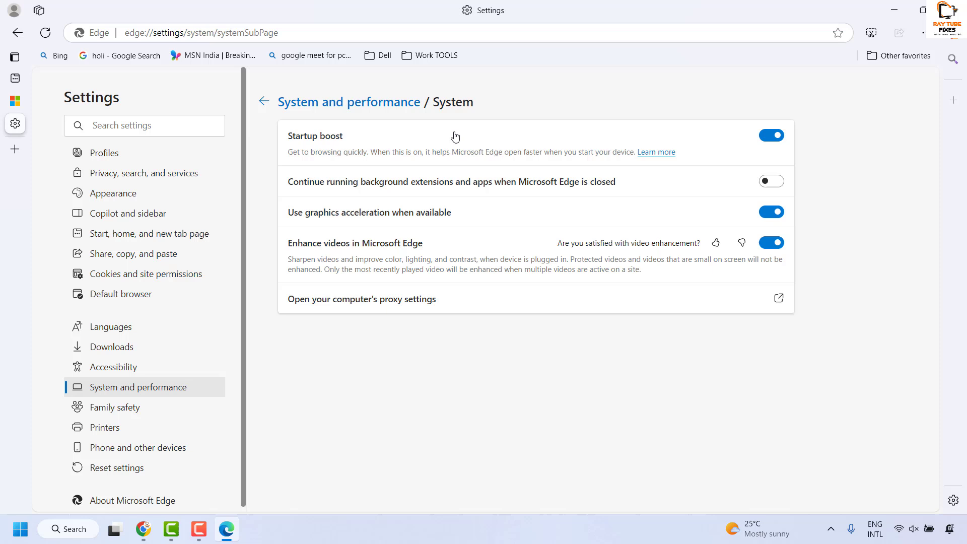
{"action": "left_click", "coordinate": [770, 135]}
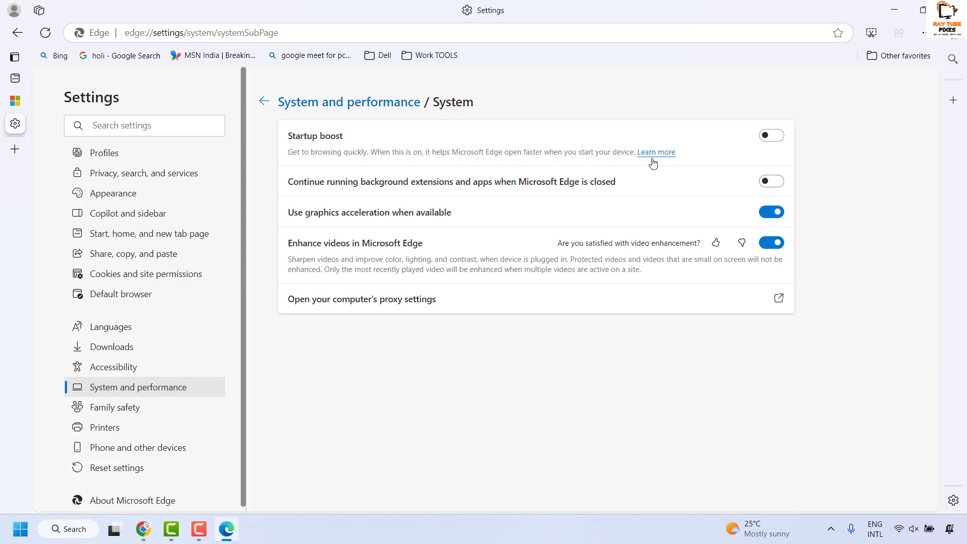
{"action": "mouse_move", "coordinate": [653, 163]}
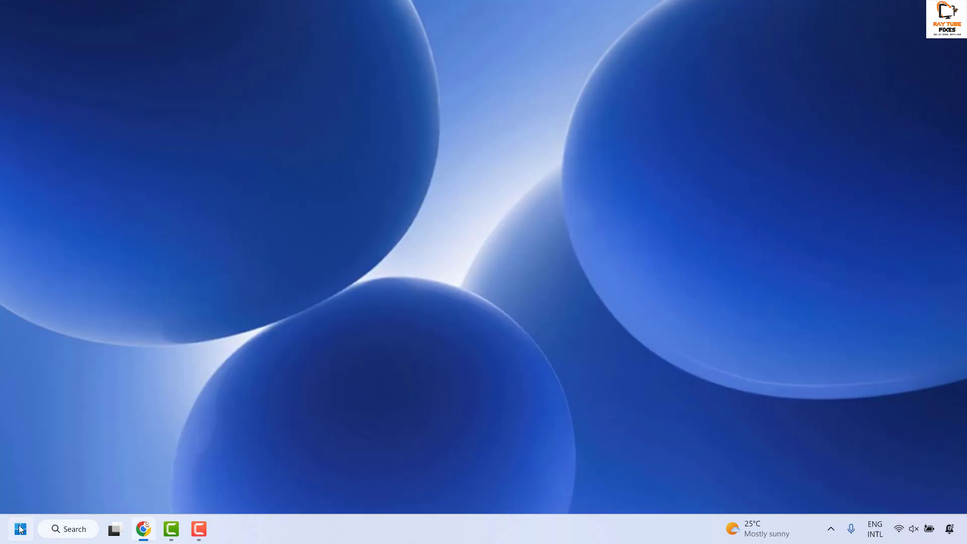
Launch Windows Settings from the Start menu and show the Apps page
{"action": "right_click", "coordinate": [20, 528]}
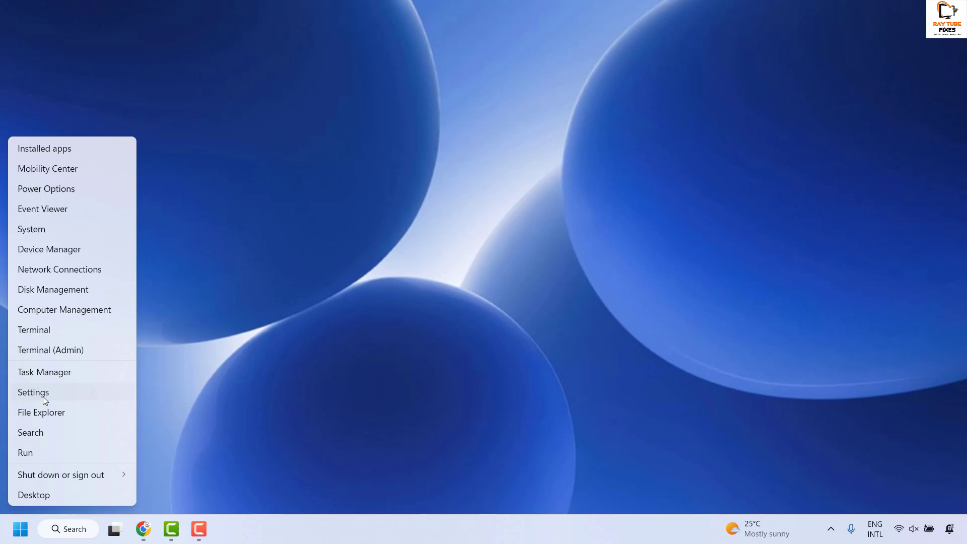
{"action": "left_click", "coordinate": [33, 391]}
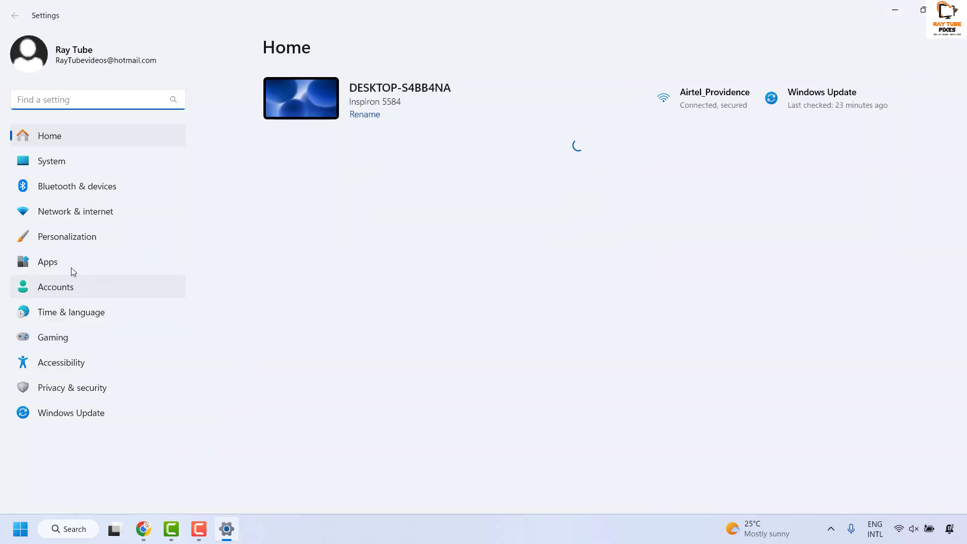
{"action": "left_click", "coordinate": [47, 262]}
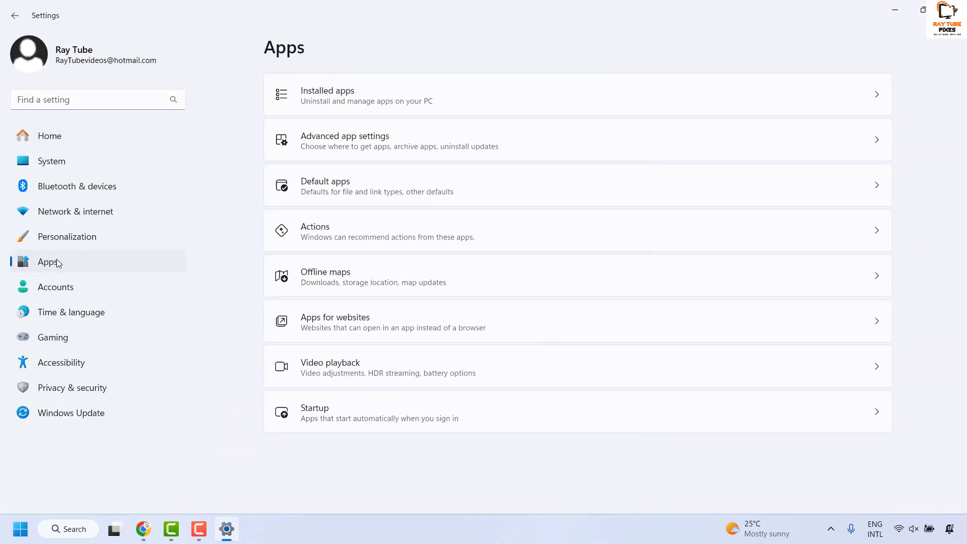
{"action": "mouse_move", "coordinate": [336, 463]}
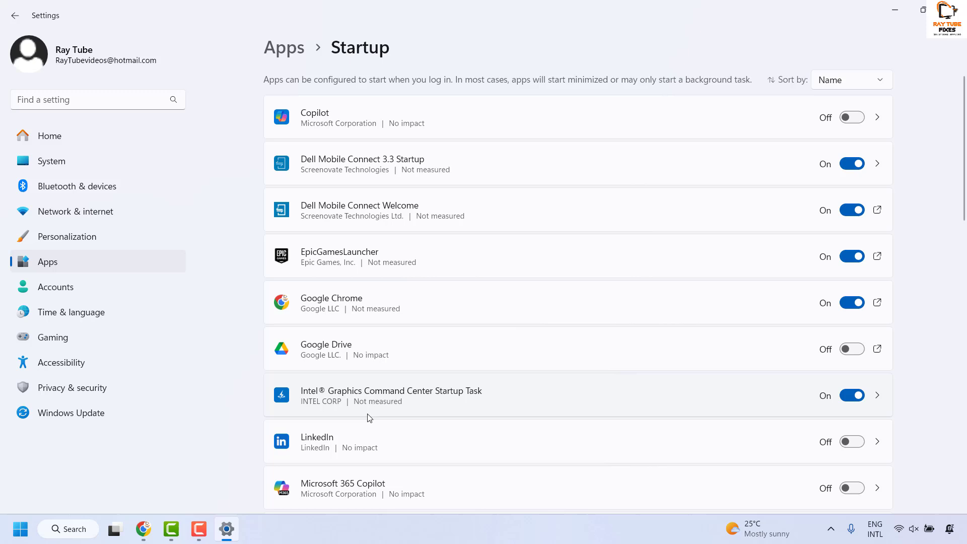
In the Startup apps list, switch Microsoft Edge off so it no longer launches at sign-in
{"action": "scroll", "scroll_direction": "down", "scroll_amount": 3}
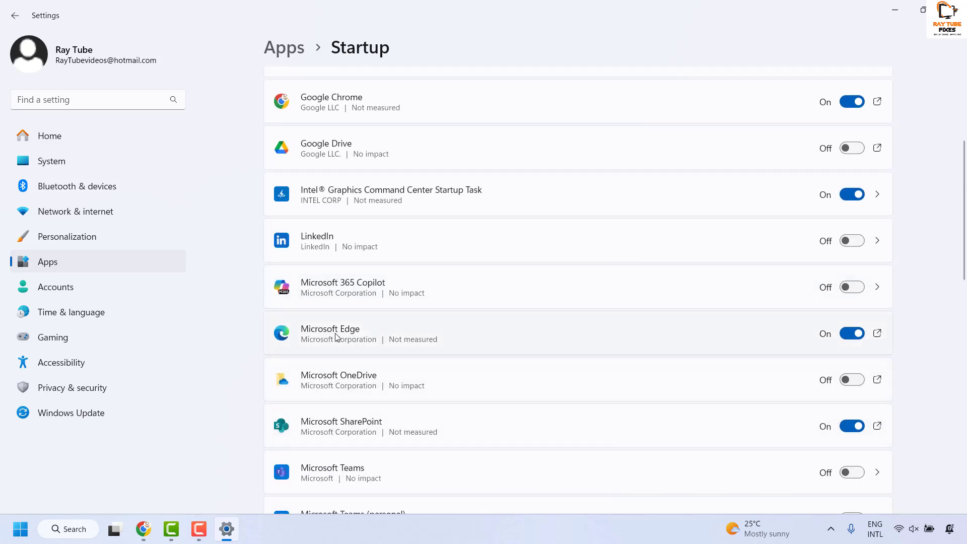
{"action": "left_click", "coordinate": [852, 334]}
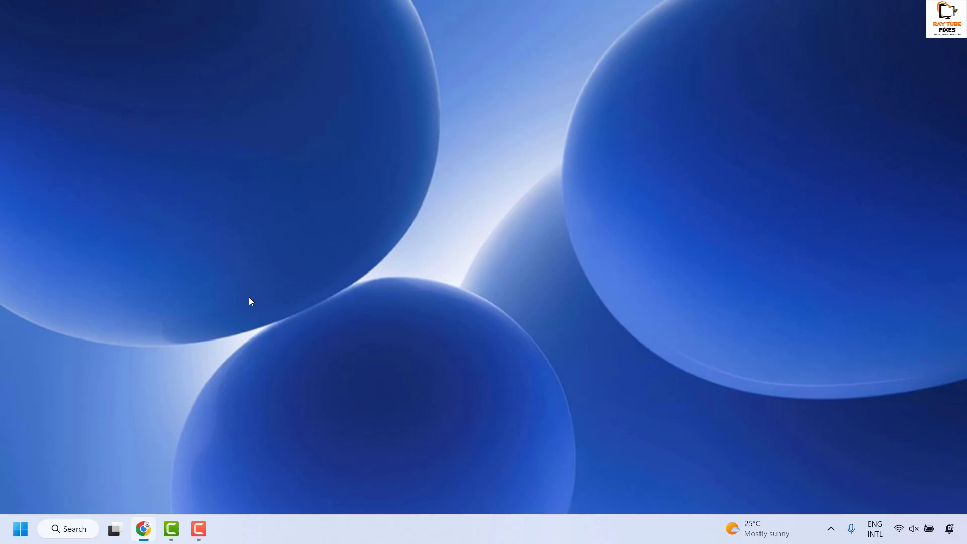
{"action": "mouse_move", "coordinate": [246, 227]}
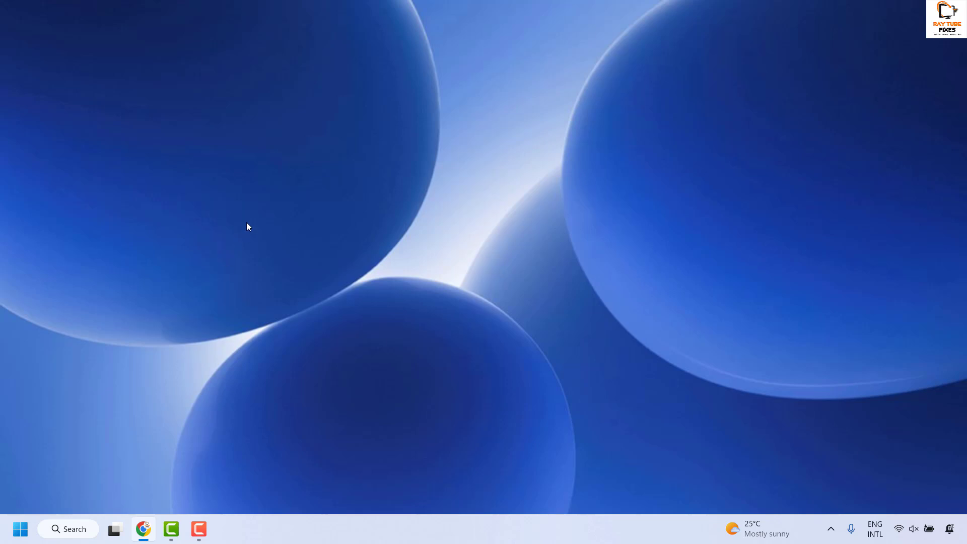